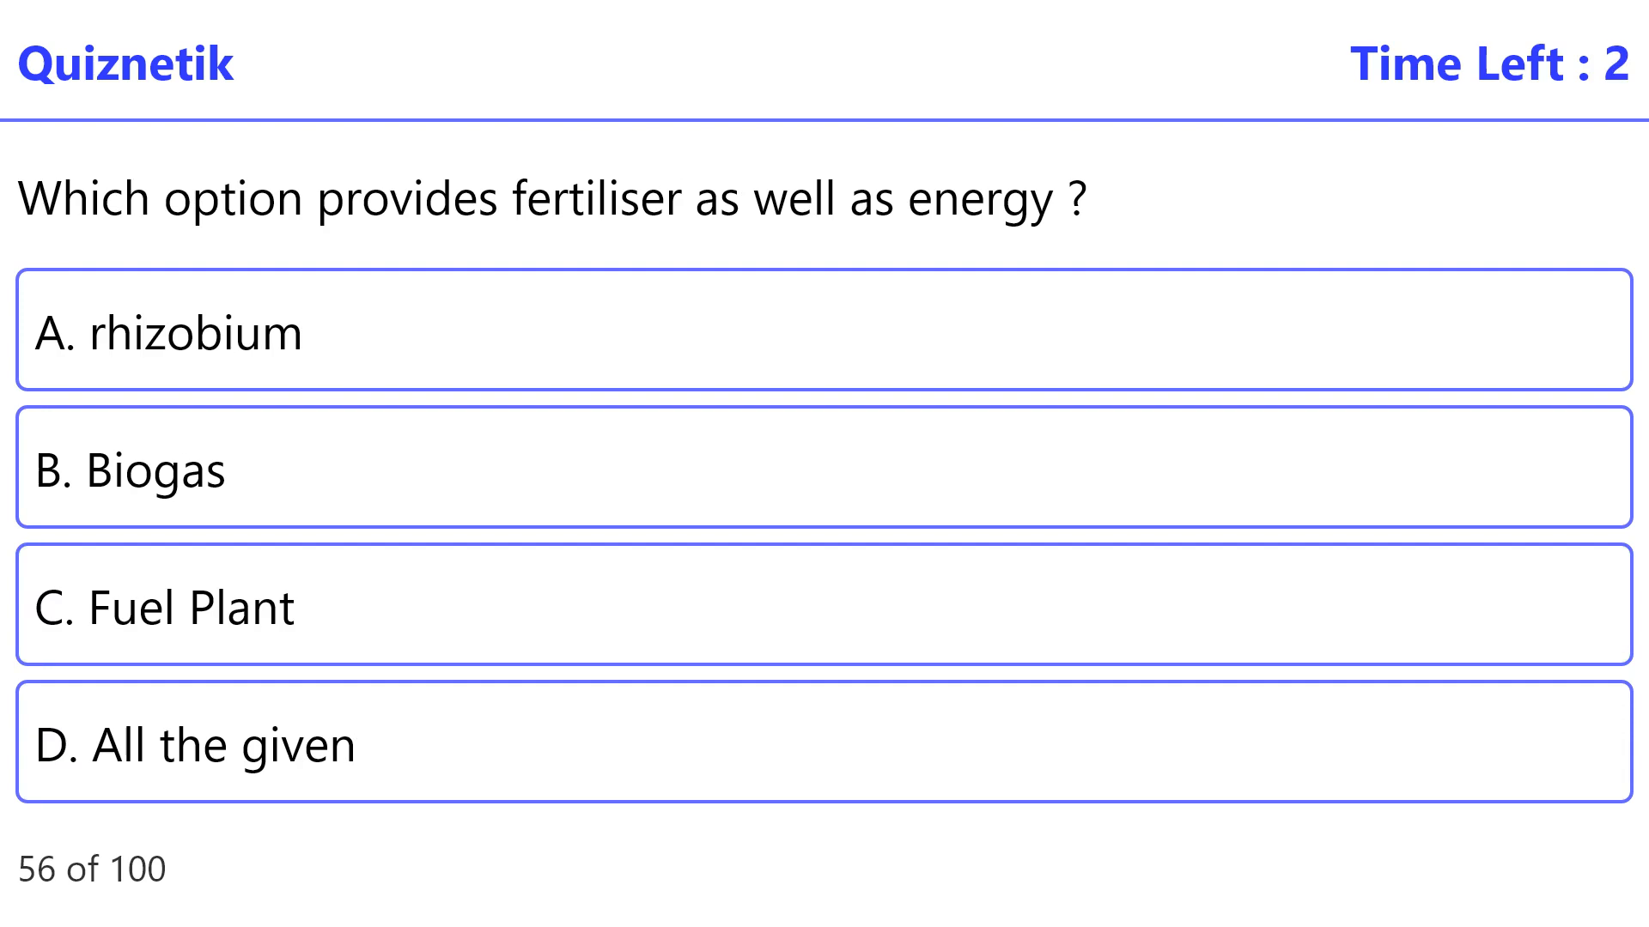
- Reveal answers for questions 56–57, advance, and mark 'Amount of organic matters of water' correct for question 58
click(821, 471)
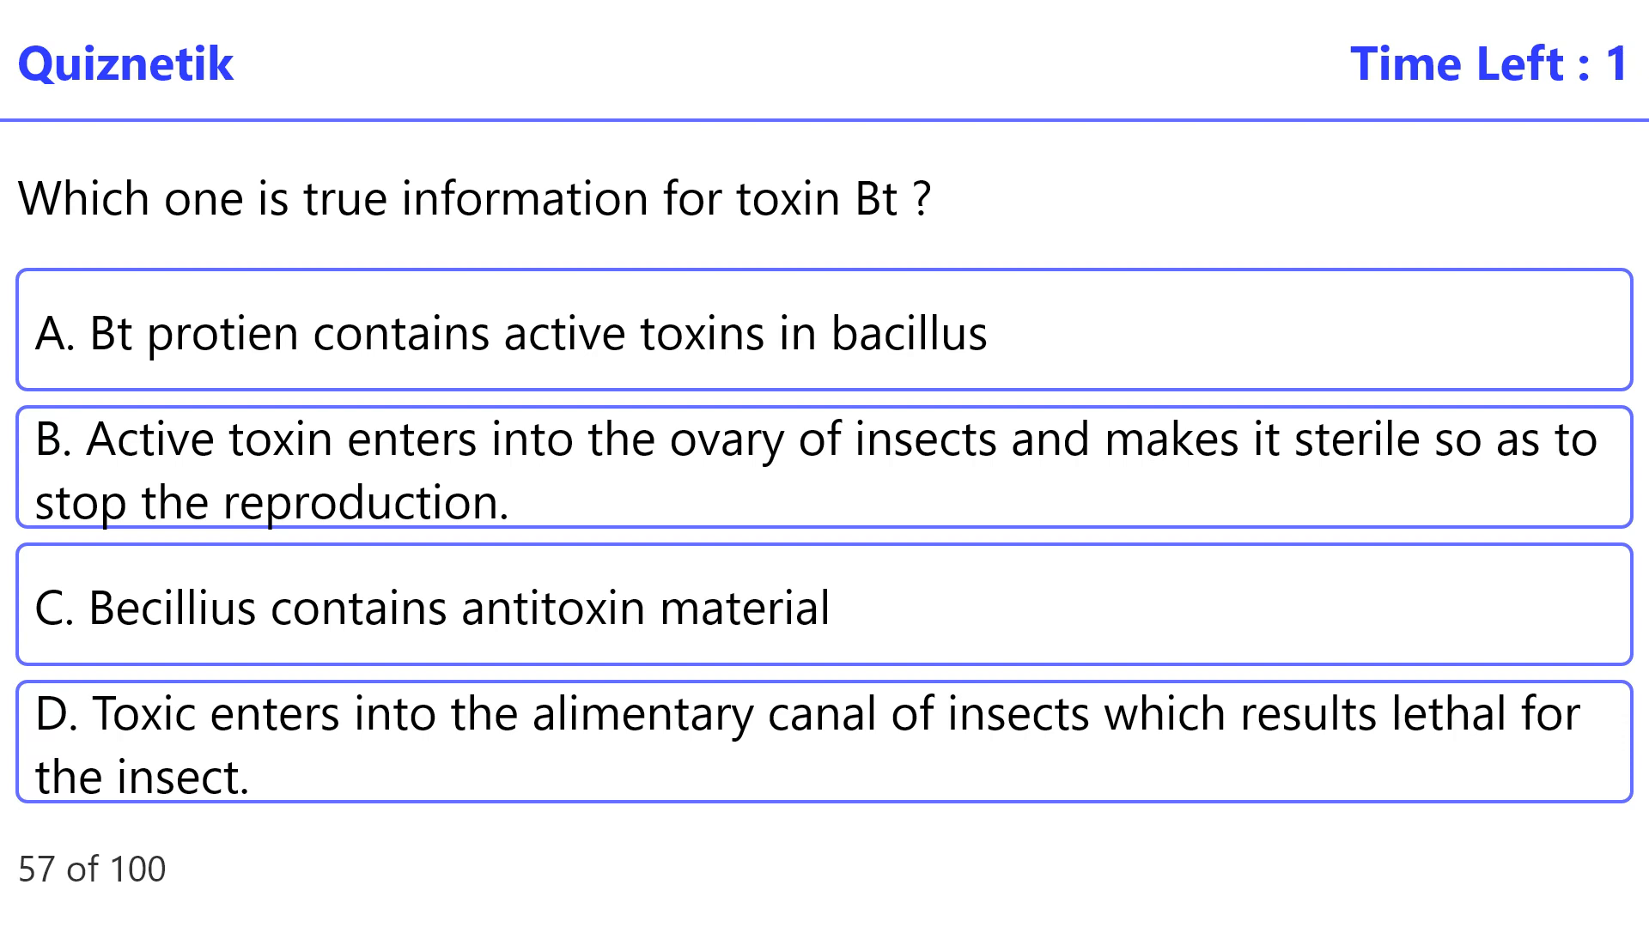
click(821, 737)
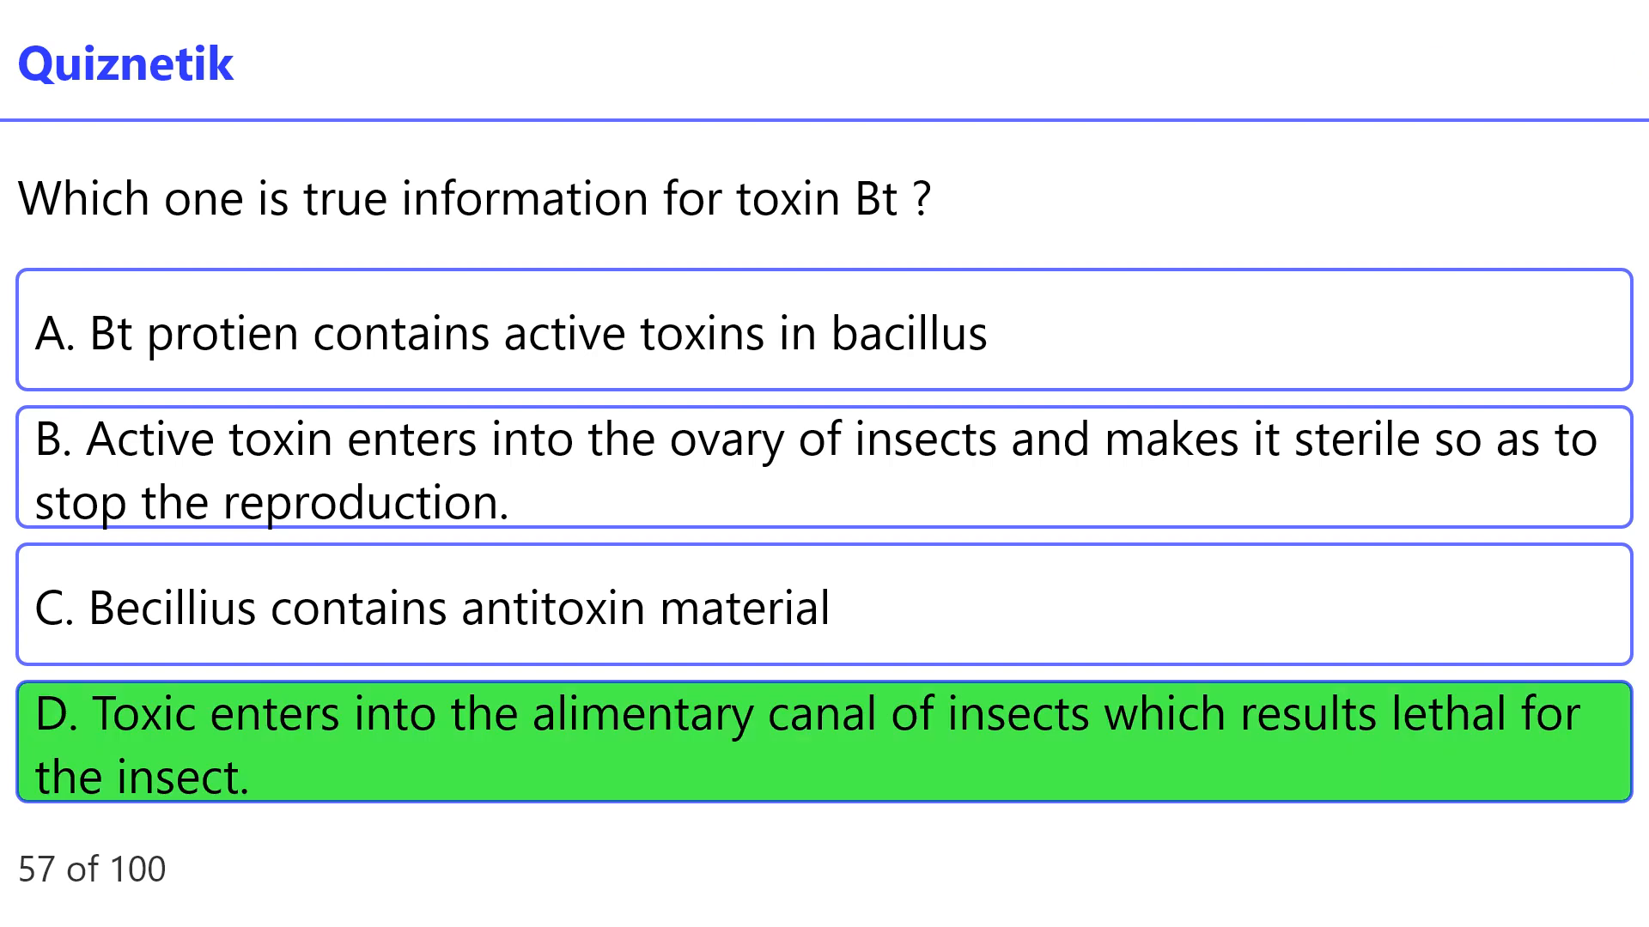
click(821, 737)
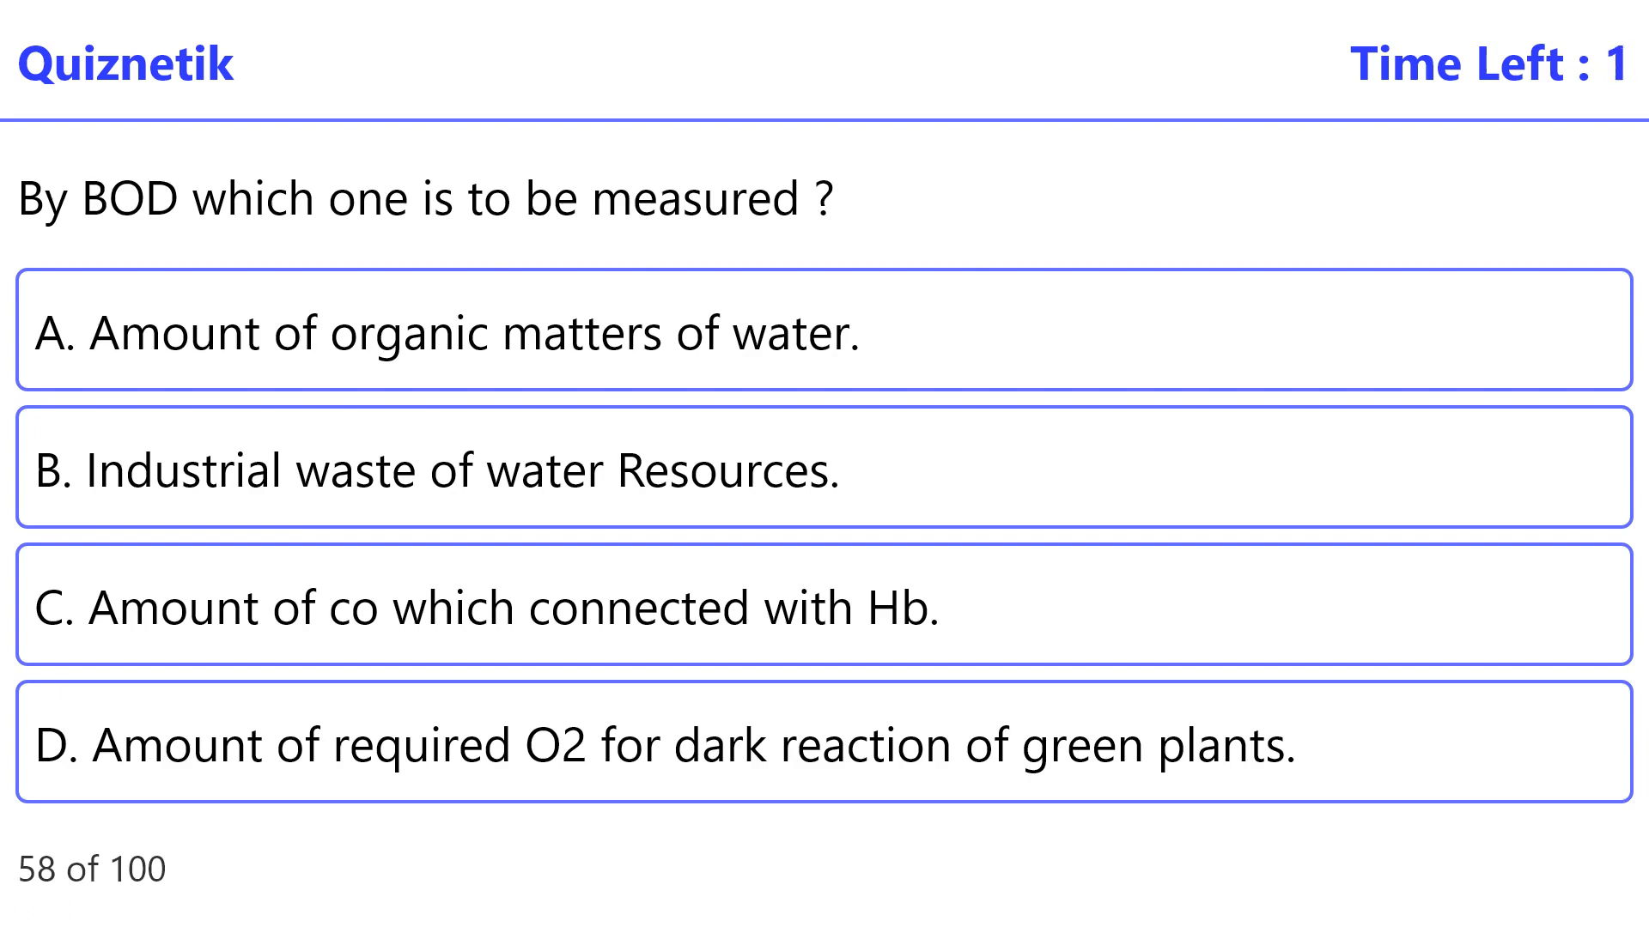
click(821, 333)
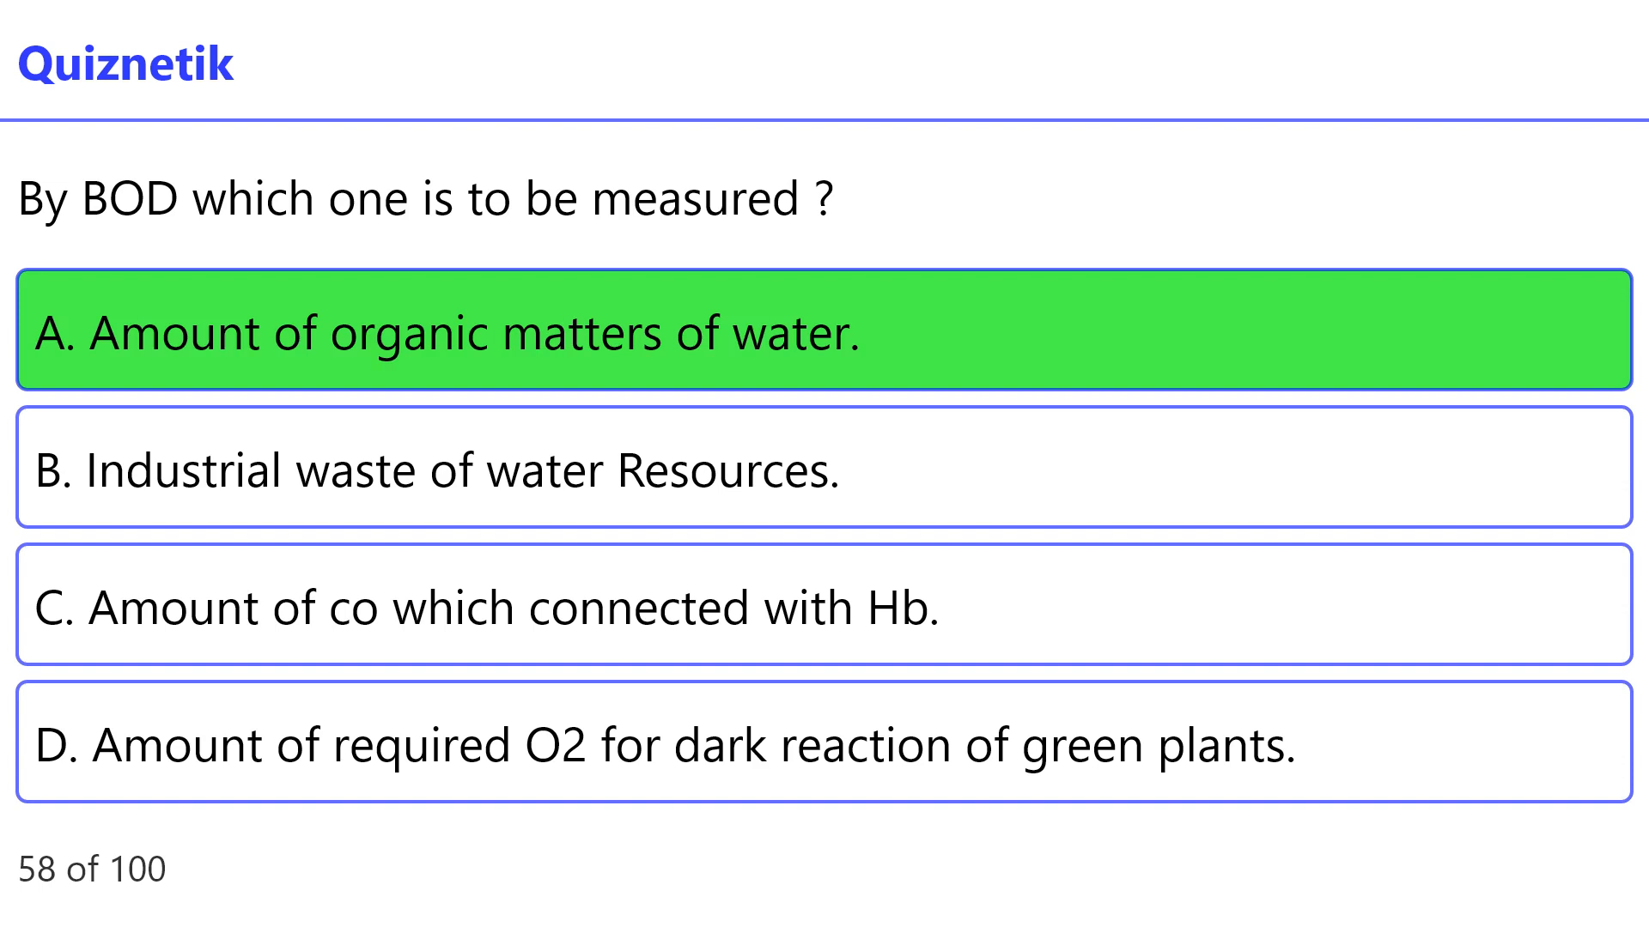
- Advance past question 58 and reveal the answer to column-matching question 61
click(820, 335)
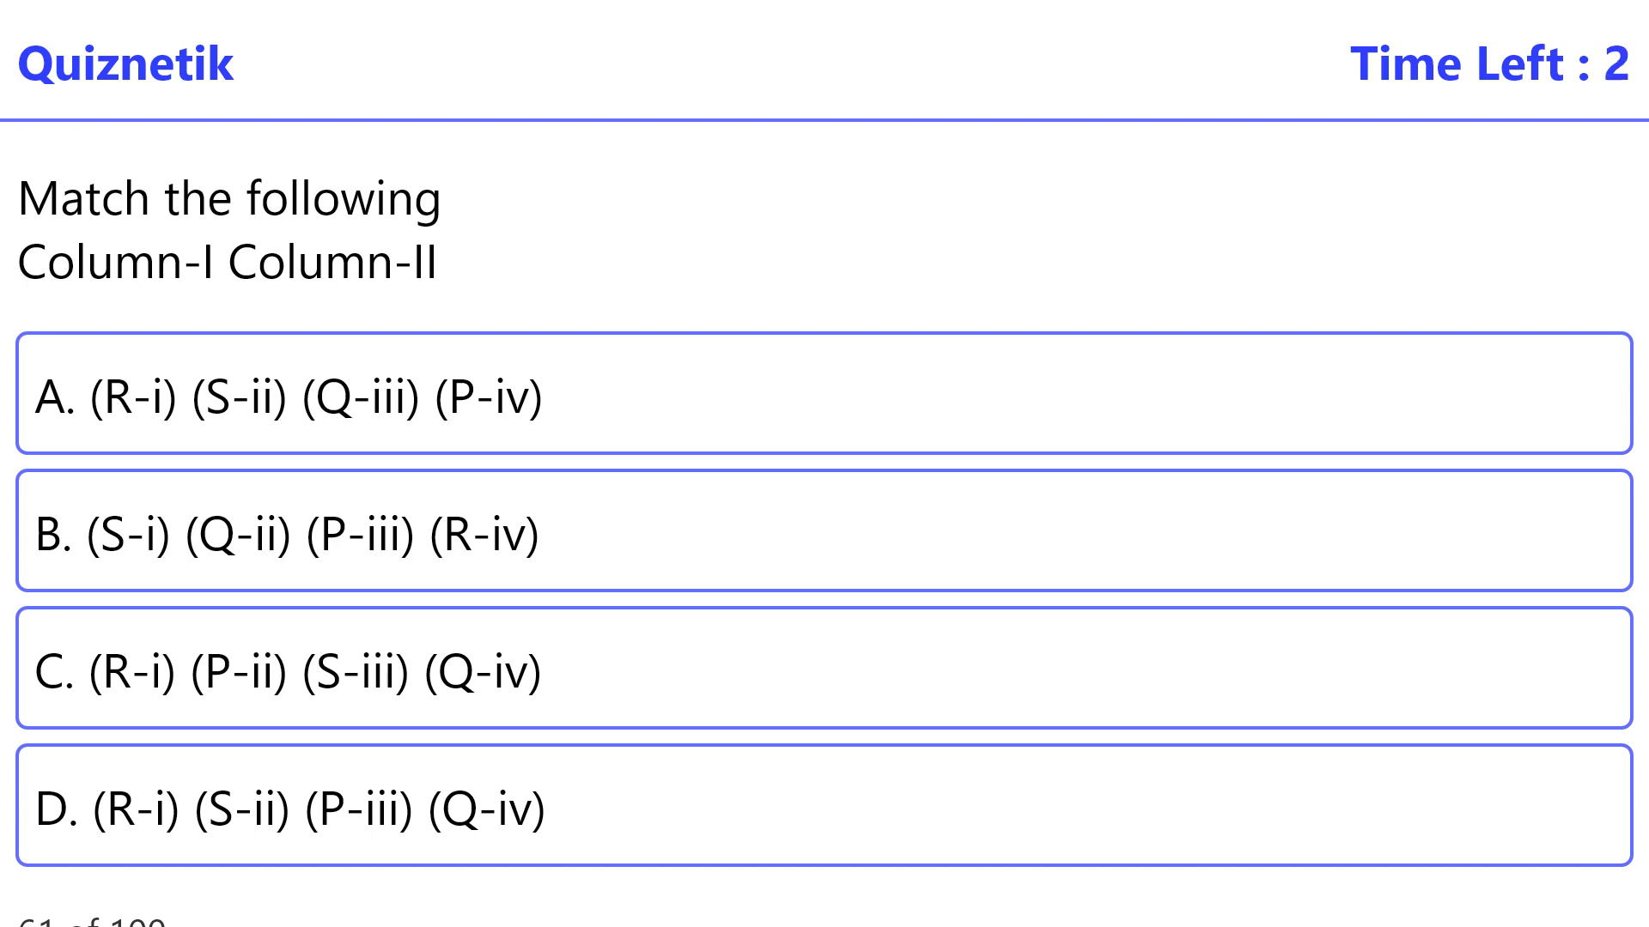
click(821, 812)
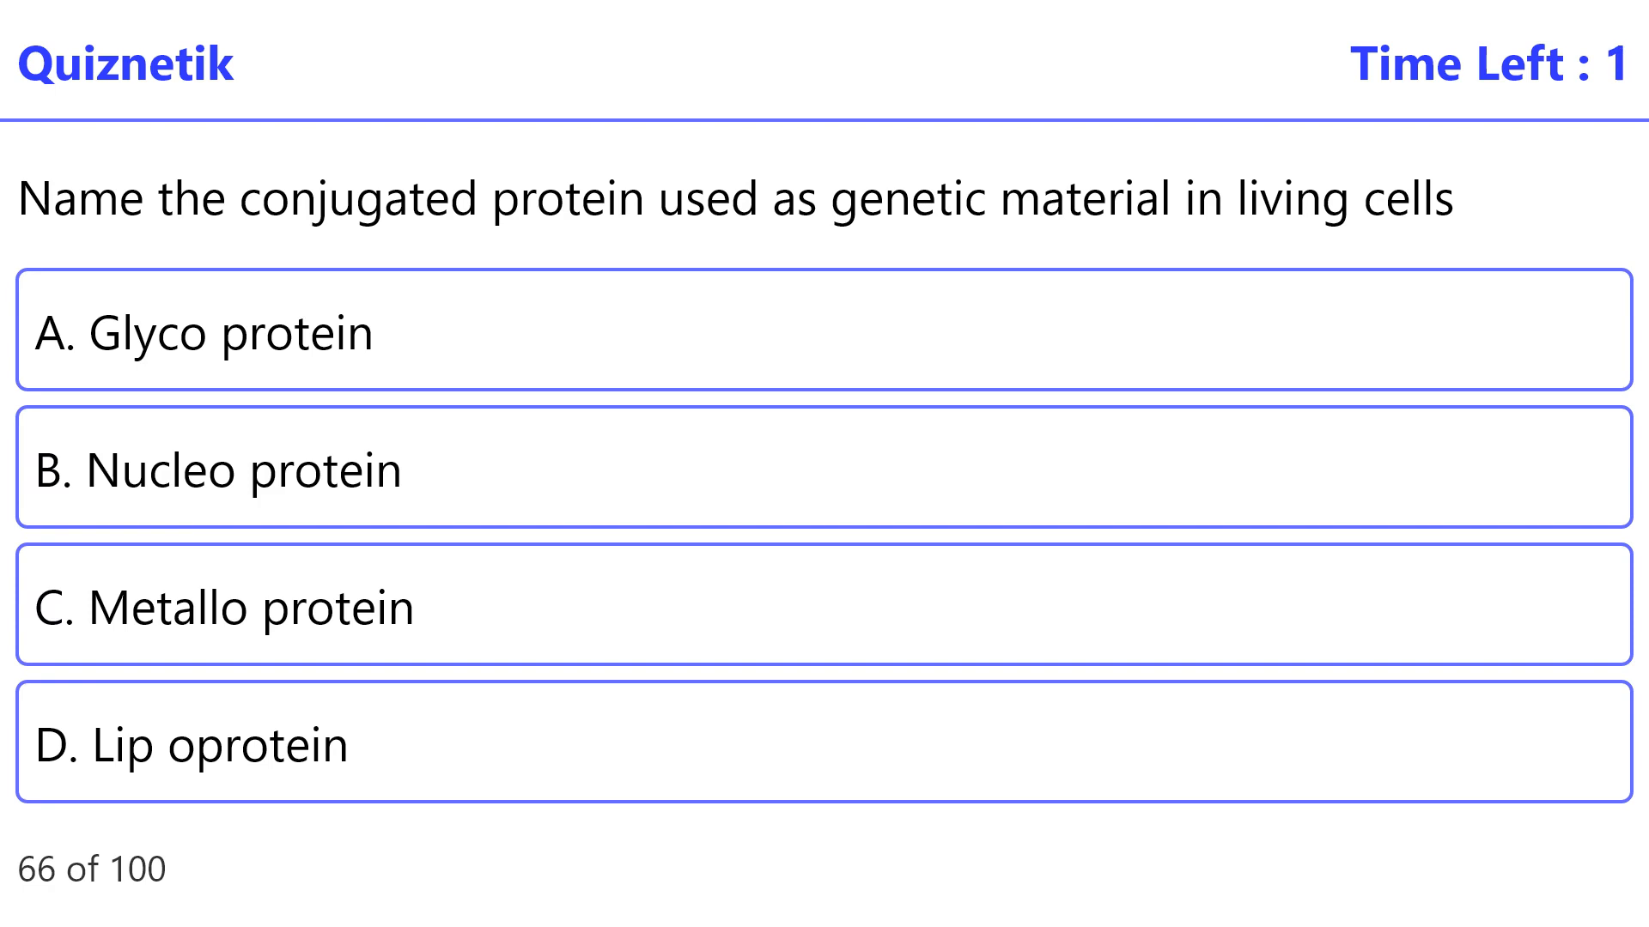
- Mark Nucleo protein correct for question 66 and advance to question 67 on Griffith's effect
click(821, 470)
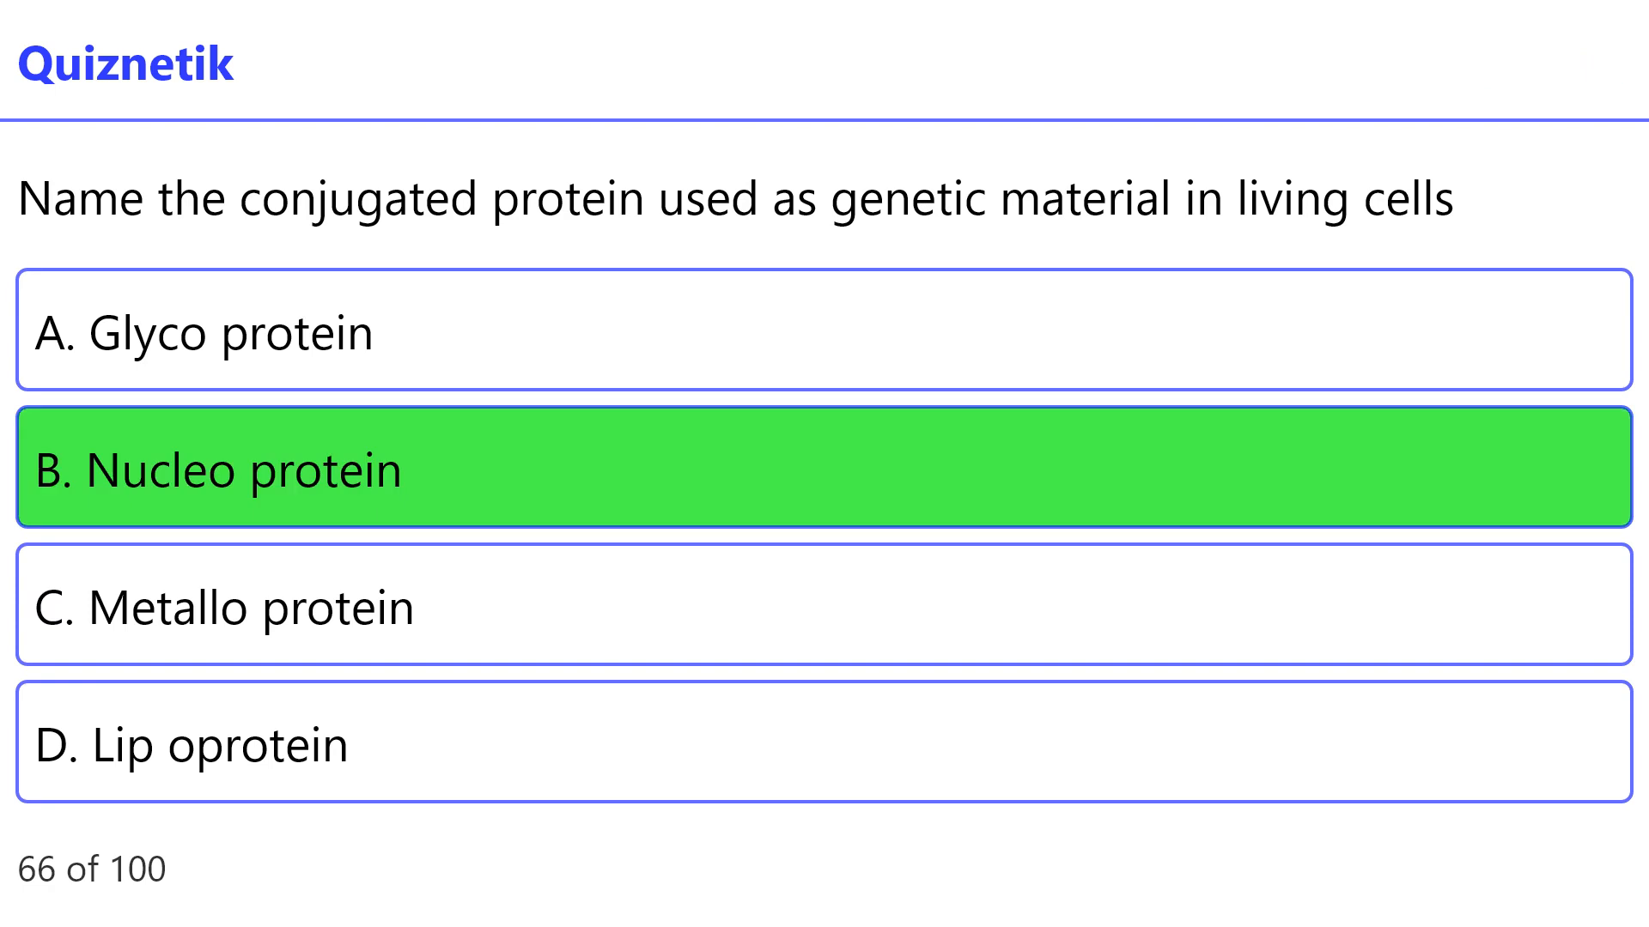
click(821, 469)
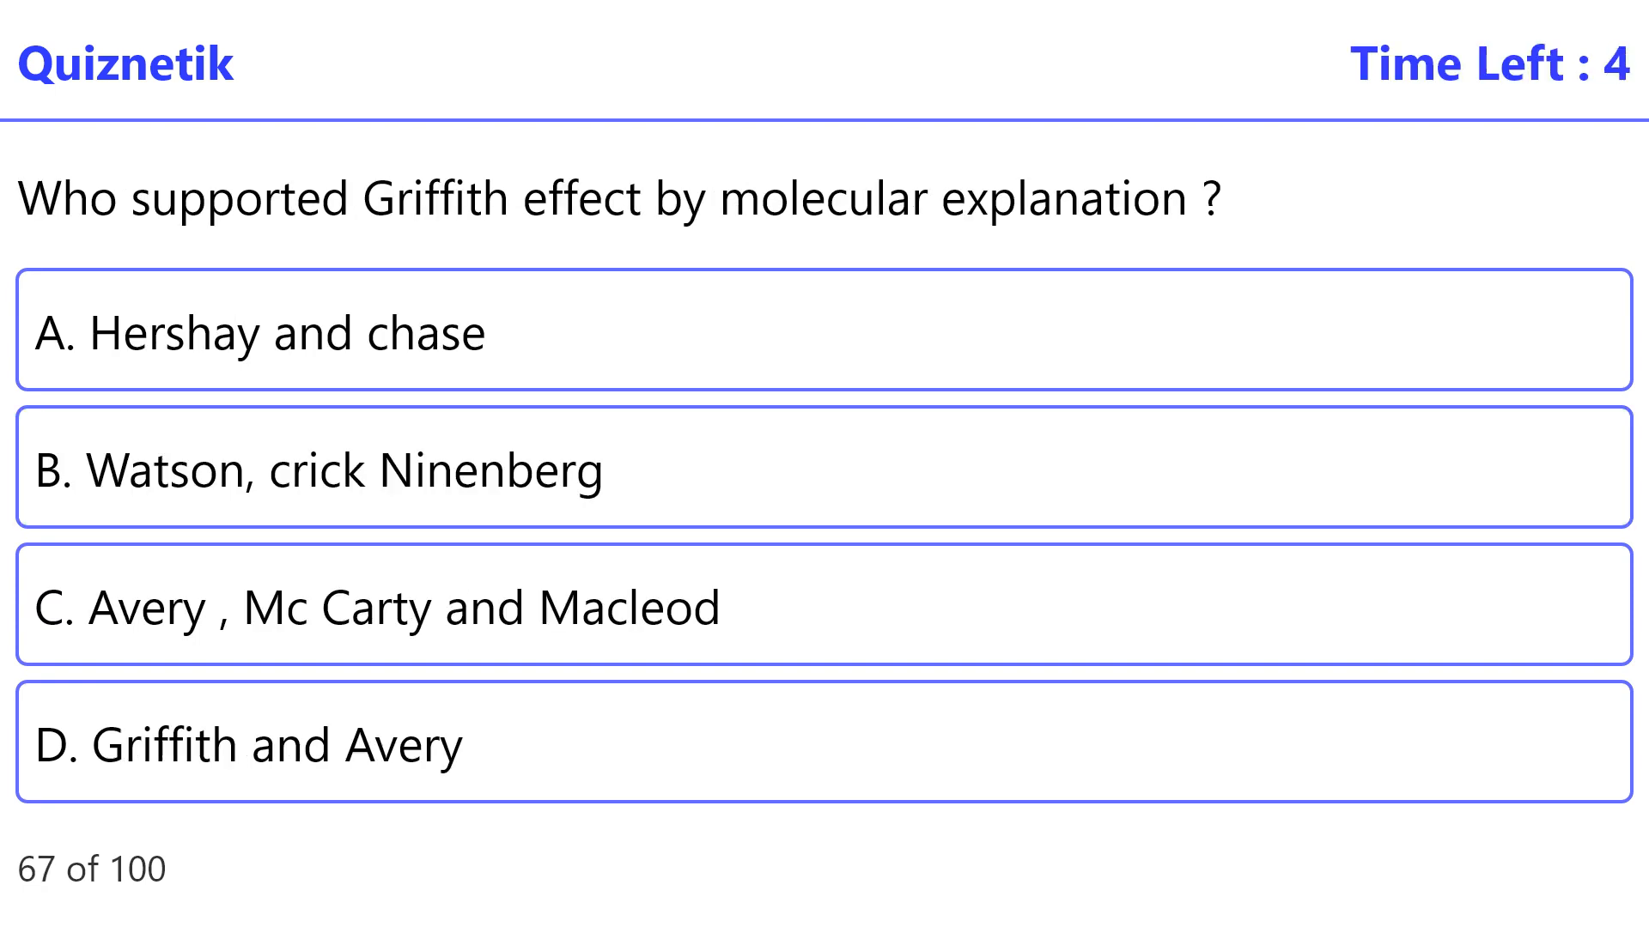